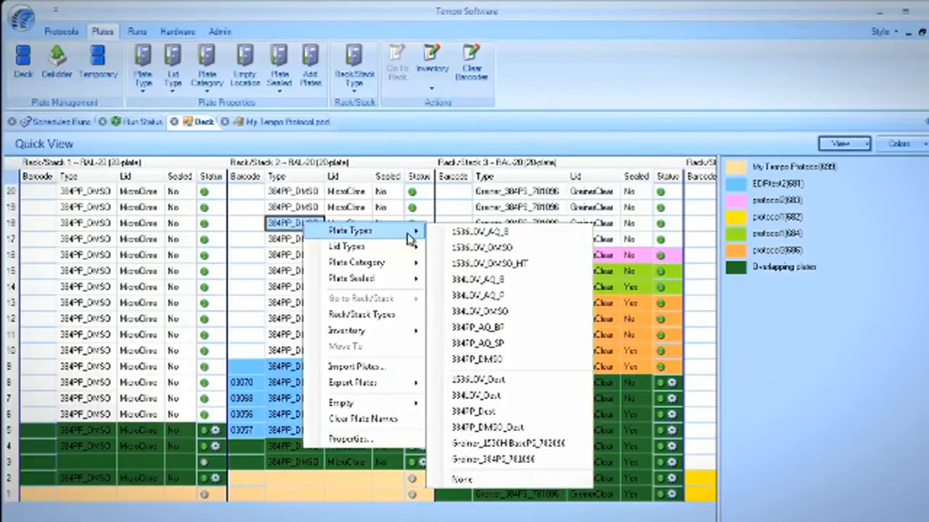
pyautogui.moveTo(478, 310)
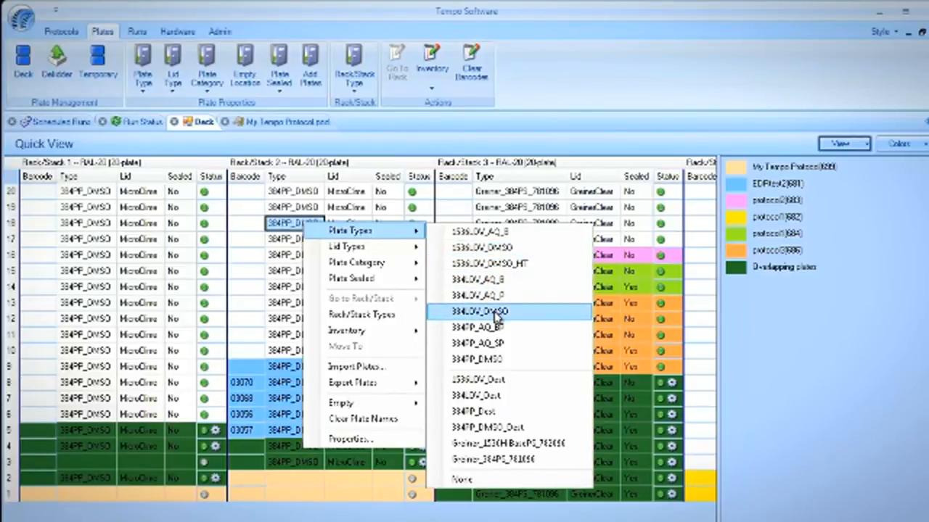
# Change the Rack/Stack 2 slot's plate type to 384LDV_DMSO via the context menu.
pyautogui.click(479, 310)
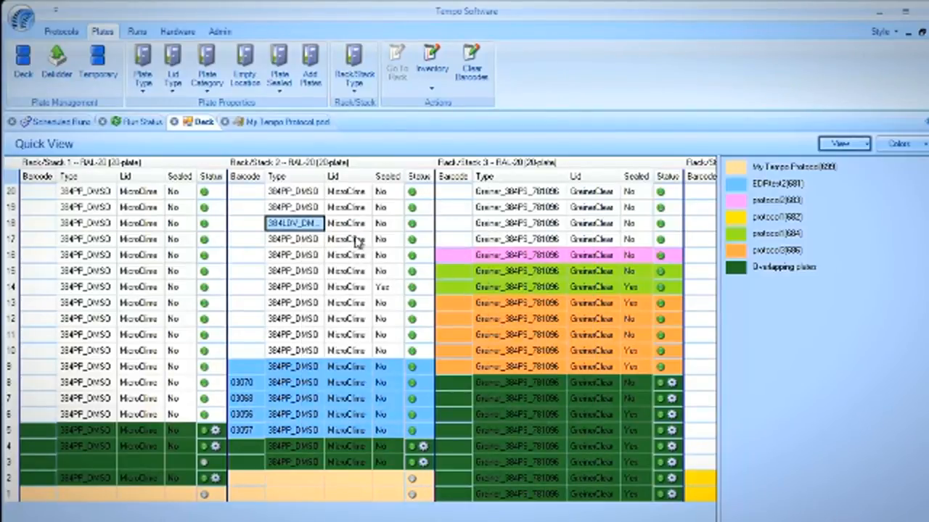